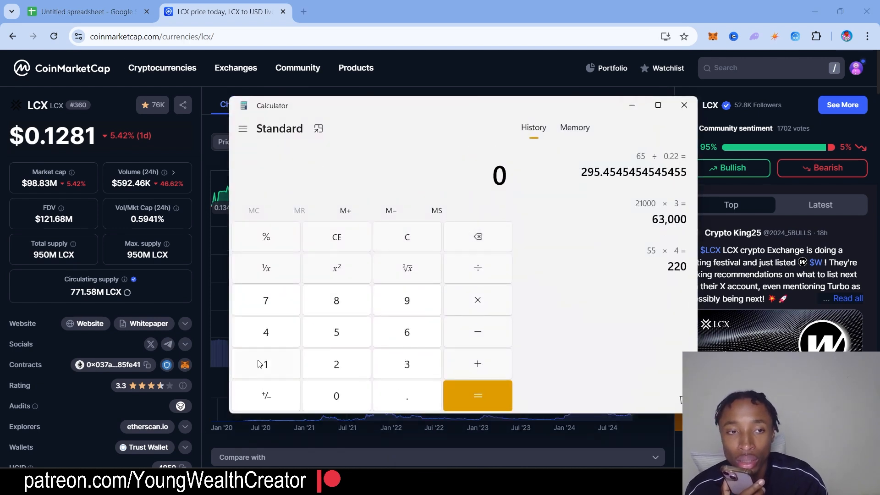
mouse_move(298, 321)
type("771")
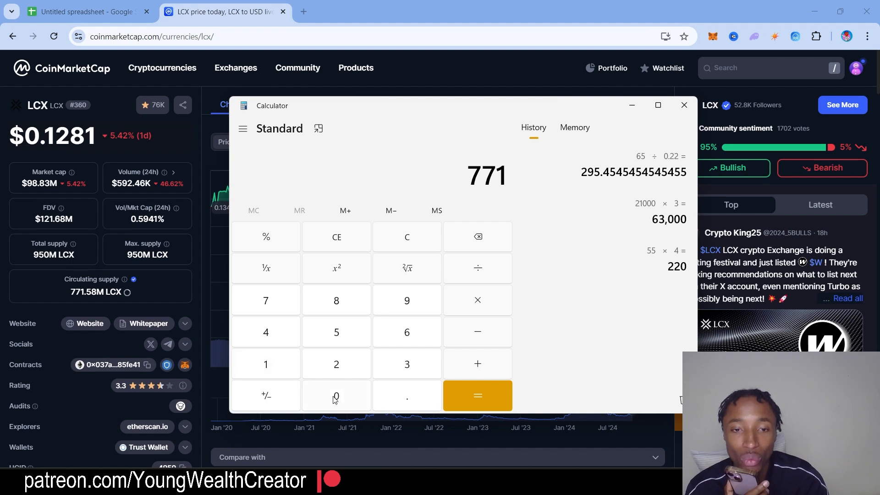
Step: Multiply the 771,000,000 supply by the 0.09 price to get a 69,390,000 market cap
left_click(336, 396)
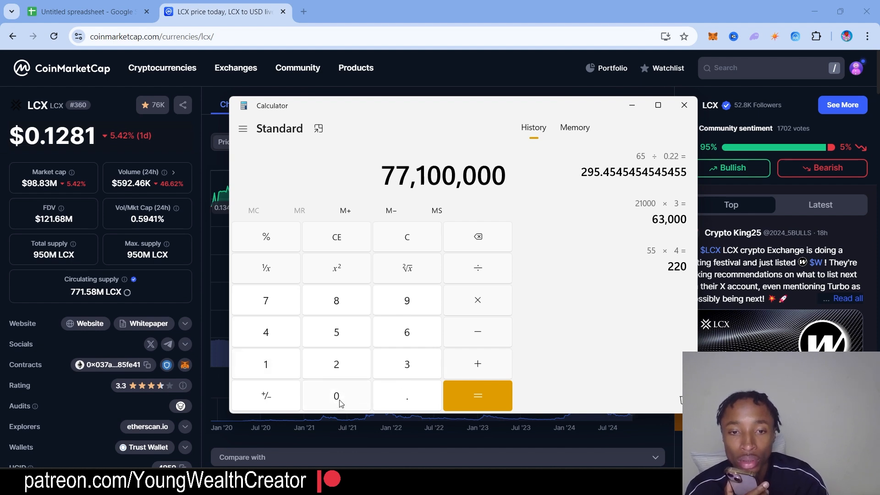
left_click(477, 300)
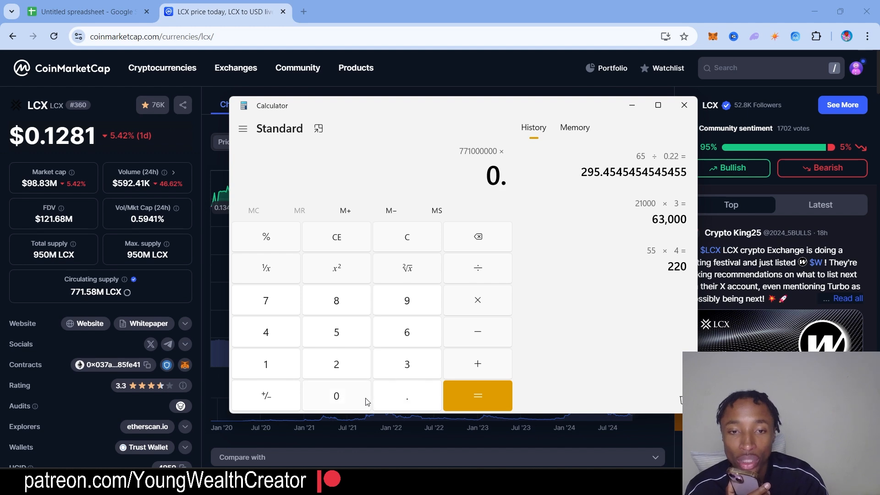
left_click(477, 395)
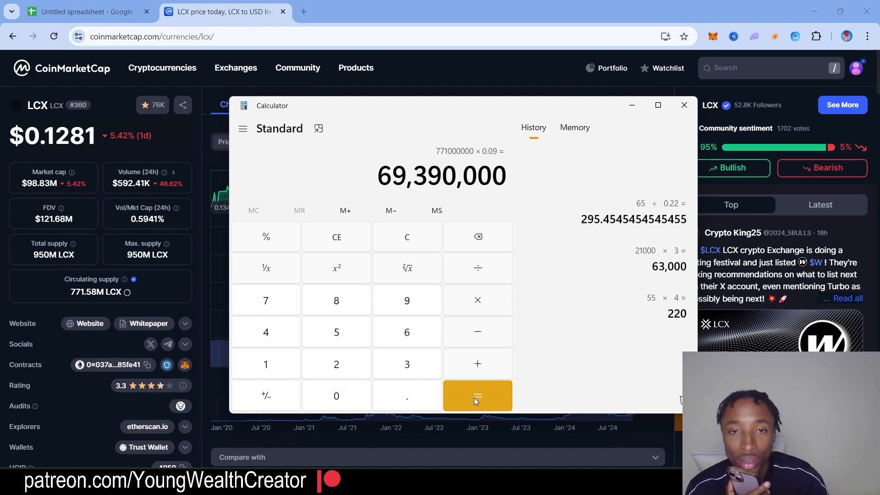
left_click(477, 395)
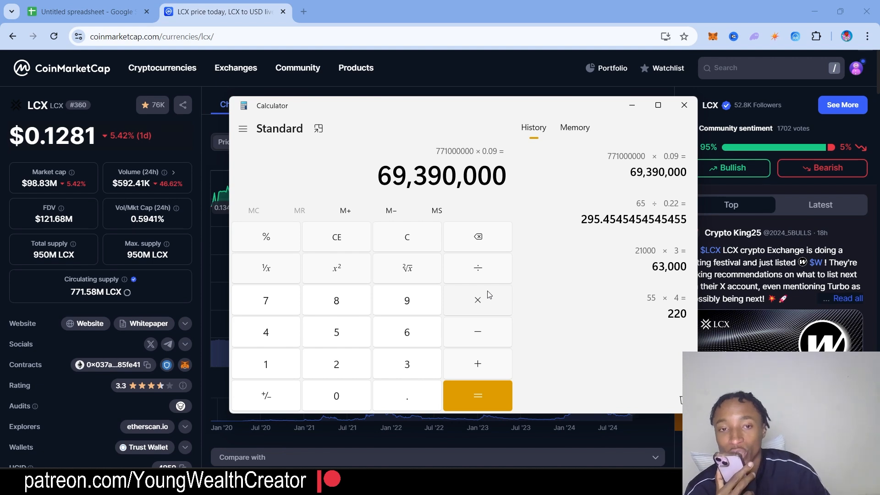
Step: Divide 1,000,000,000 by 69,000,000 for a return multiple of 14.49275362318841
left_click(265, 363)
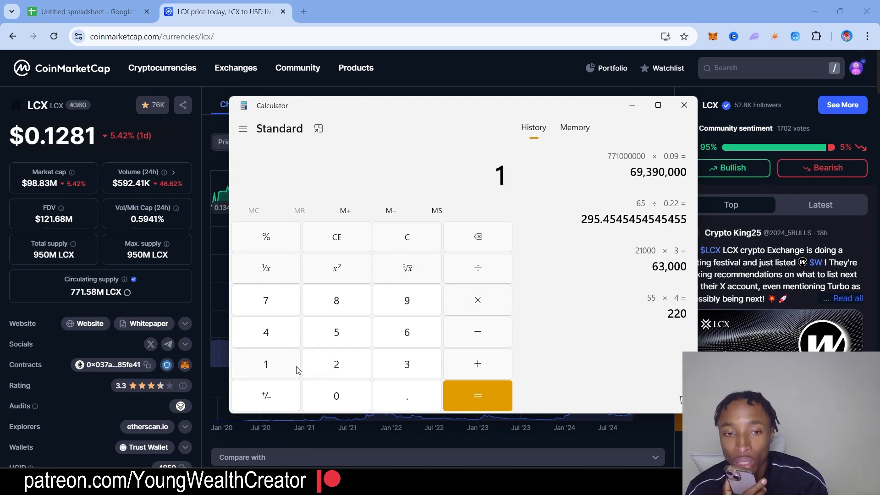
left_click(336, 395)
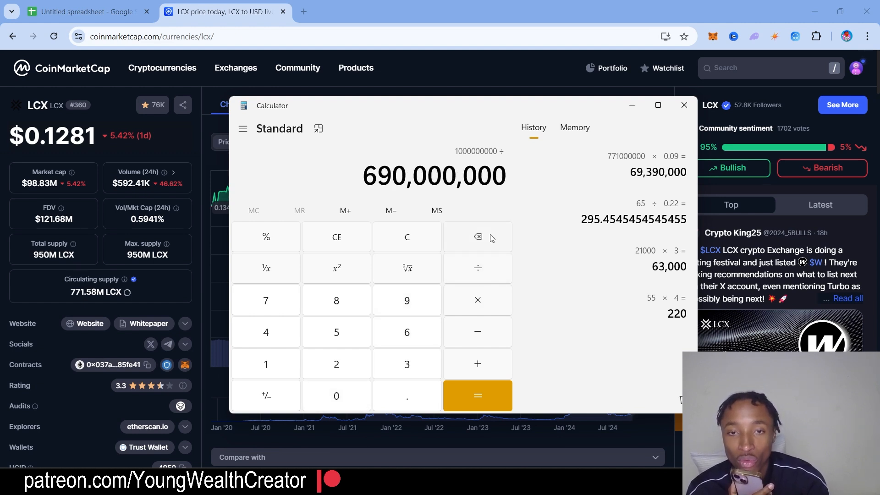
left_click(477, 395)
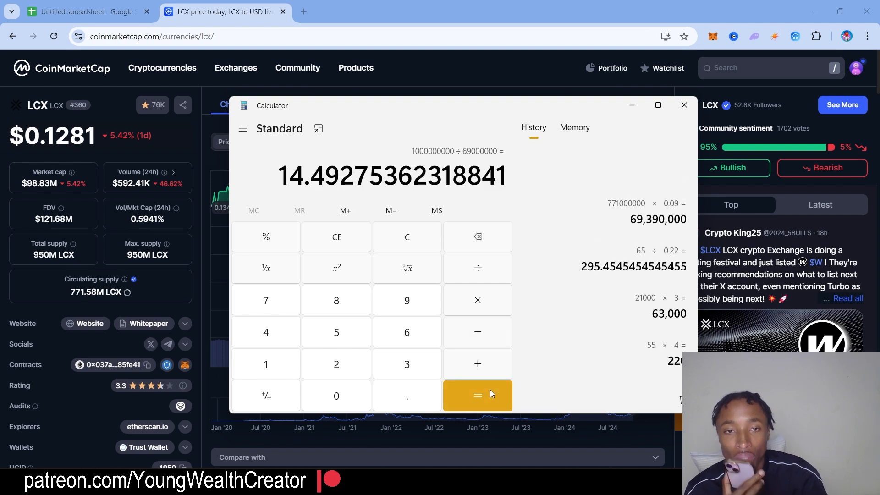
left_click(477, 395)
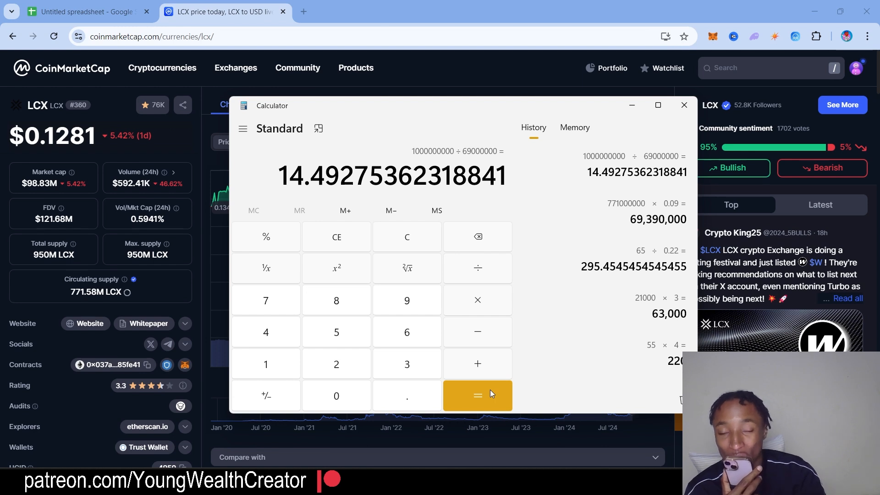
mouse_move(477, 329)
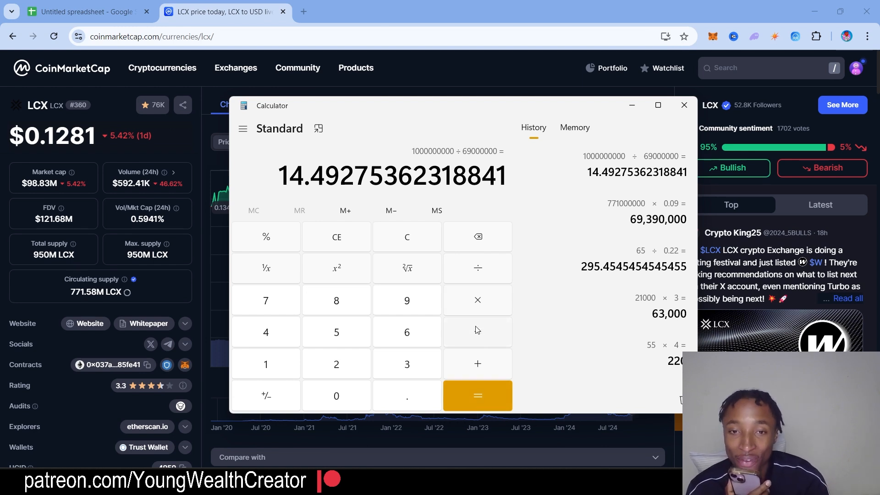
Step: Multiply the 14.49 result by 10 and 1,280 to reach 185,507.246, then hide Calculator
left_click(477, 300)
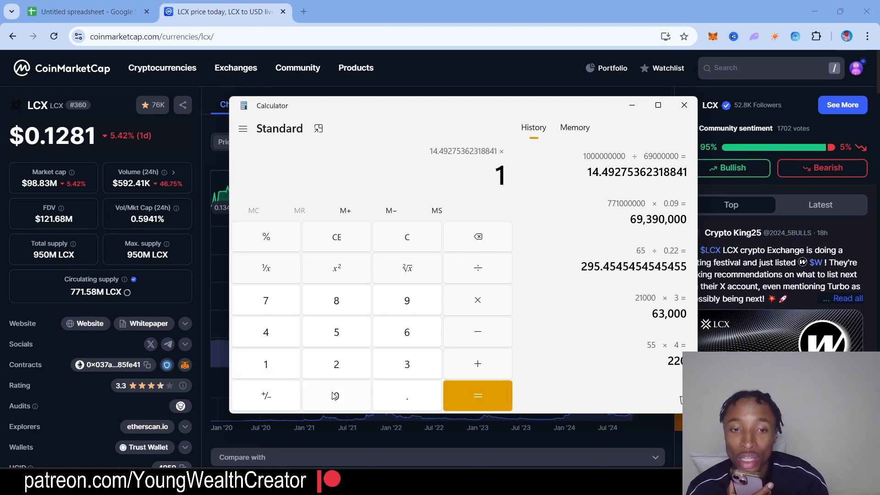
left_click(477, 395)
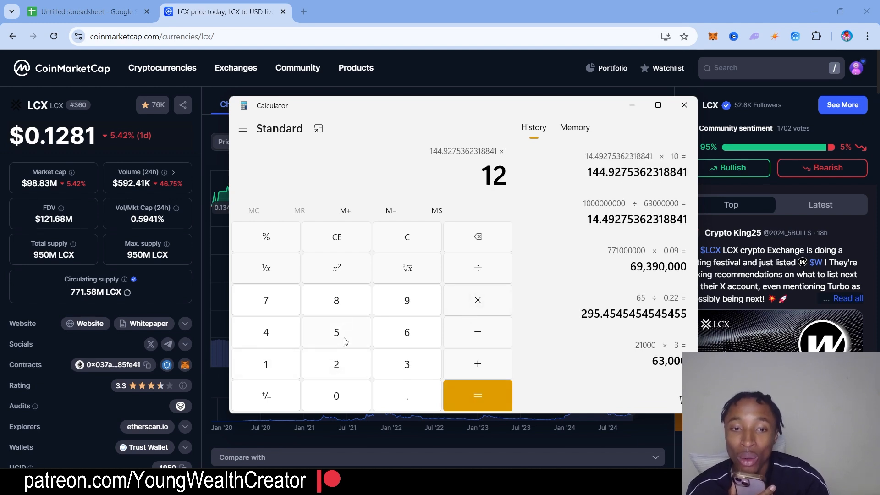
left_click(477, 396)
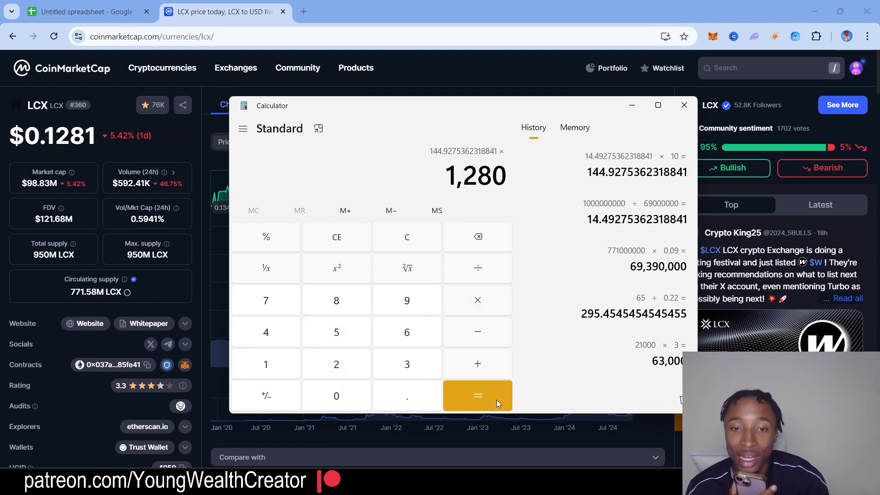
left_click(477, 396)
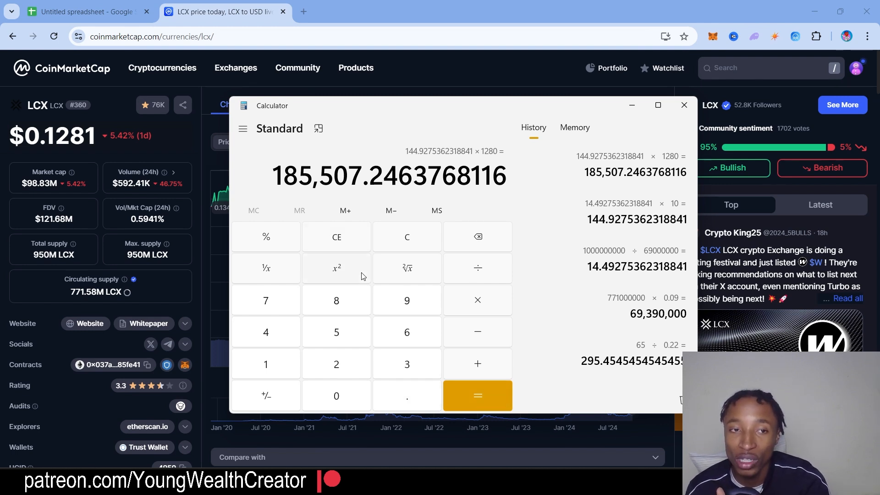
left_click(683, 105)
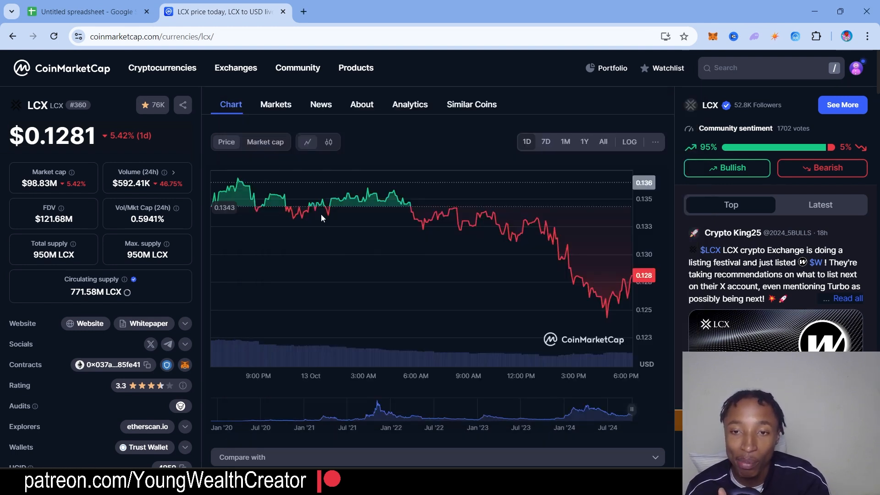
mouse_move(507, 238)
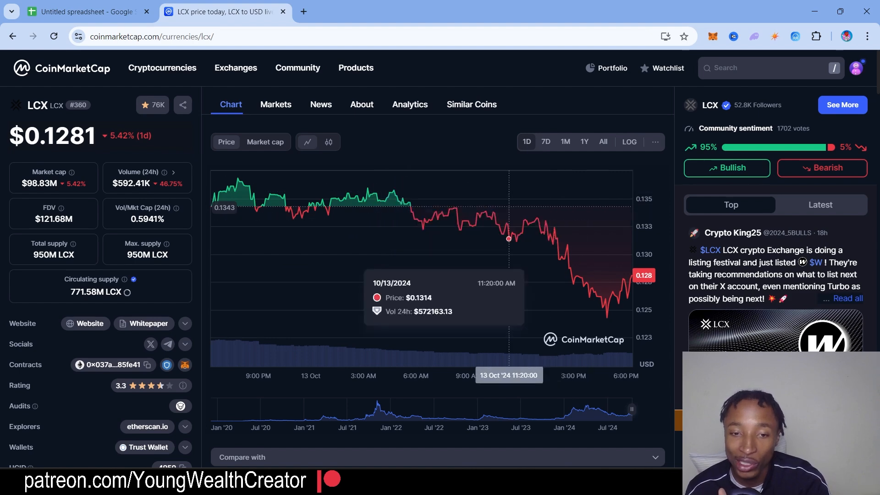